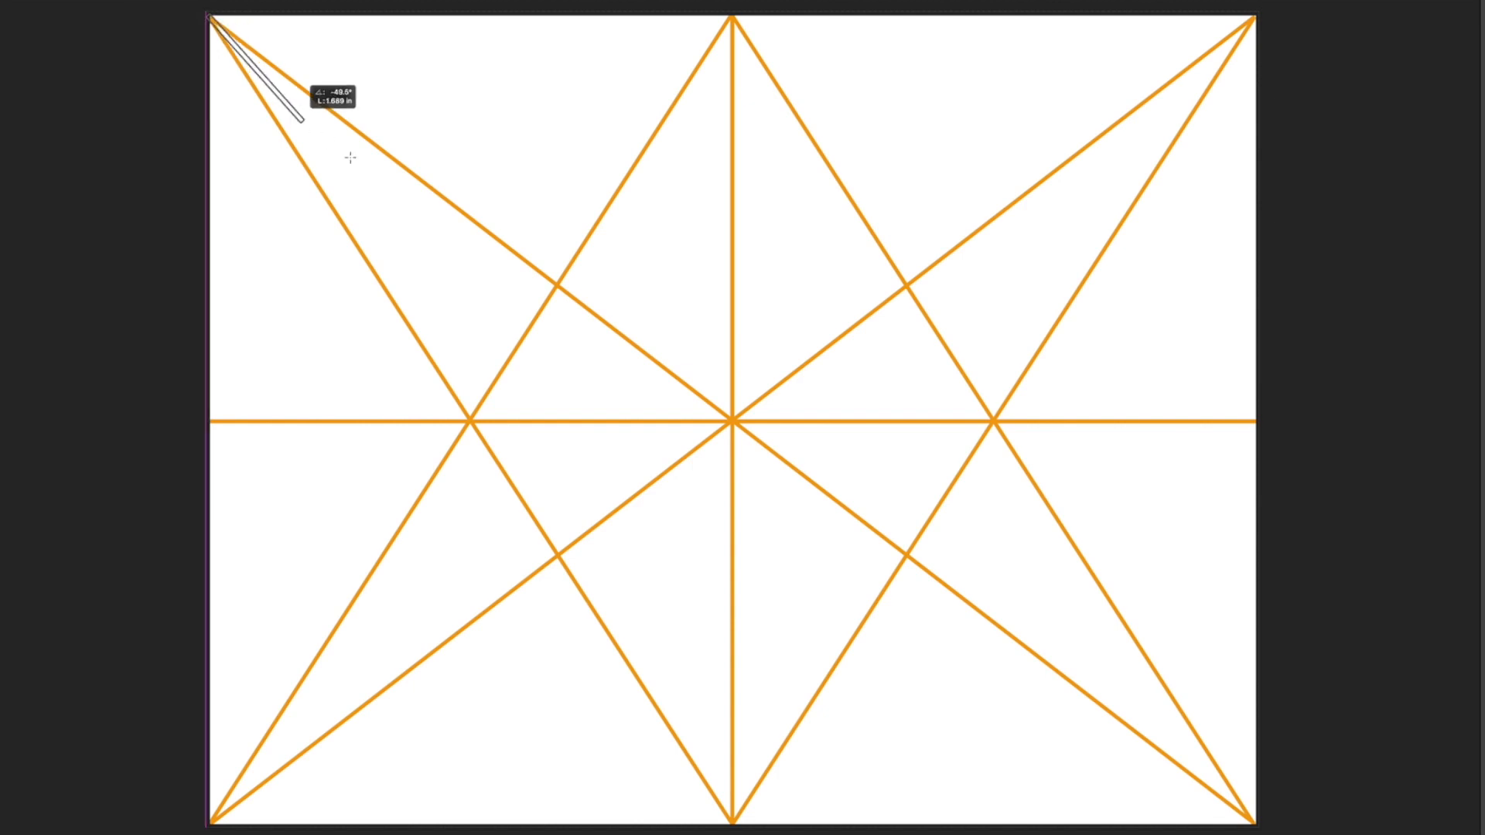
# Trace the top-left to bottom-right diagonal with a red line.
pyautogui.moveTo(210, 18); pyautogui.dragTo(1251, 815)
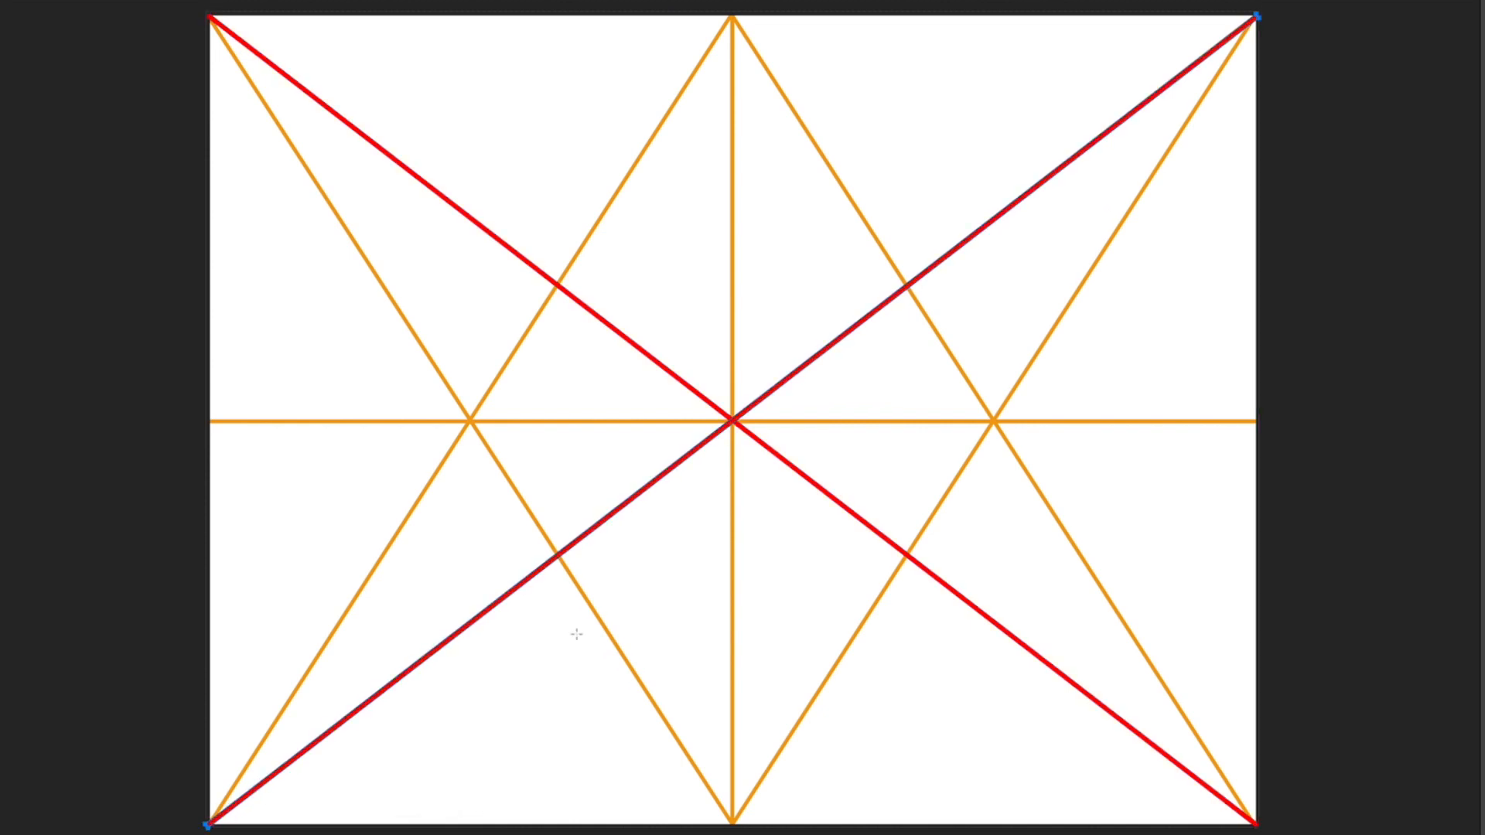
pyautogui.moveTo(697, 284)
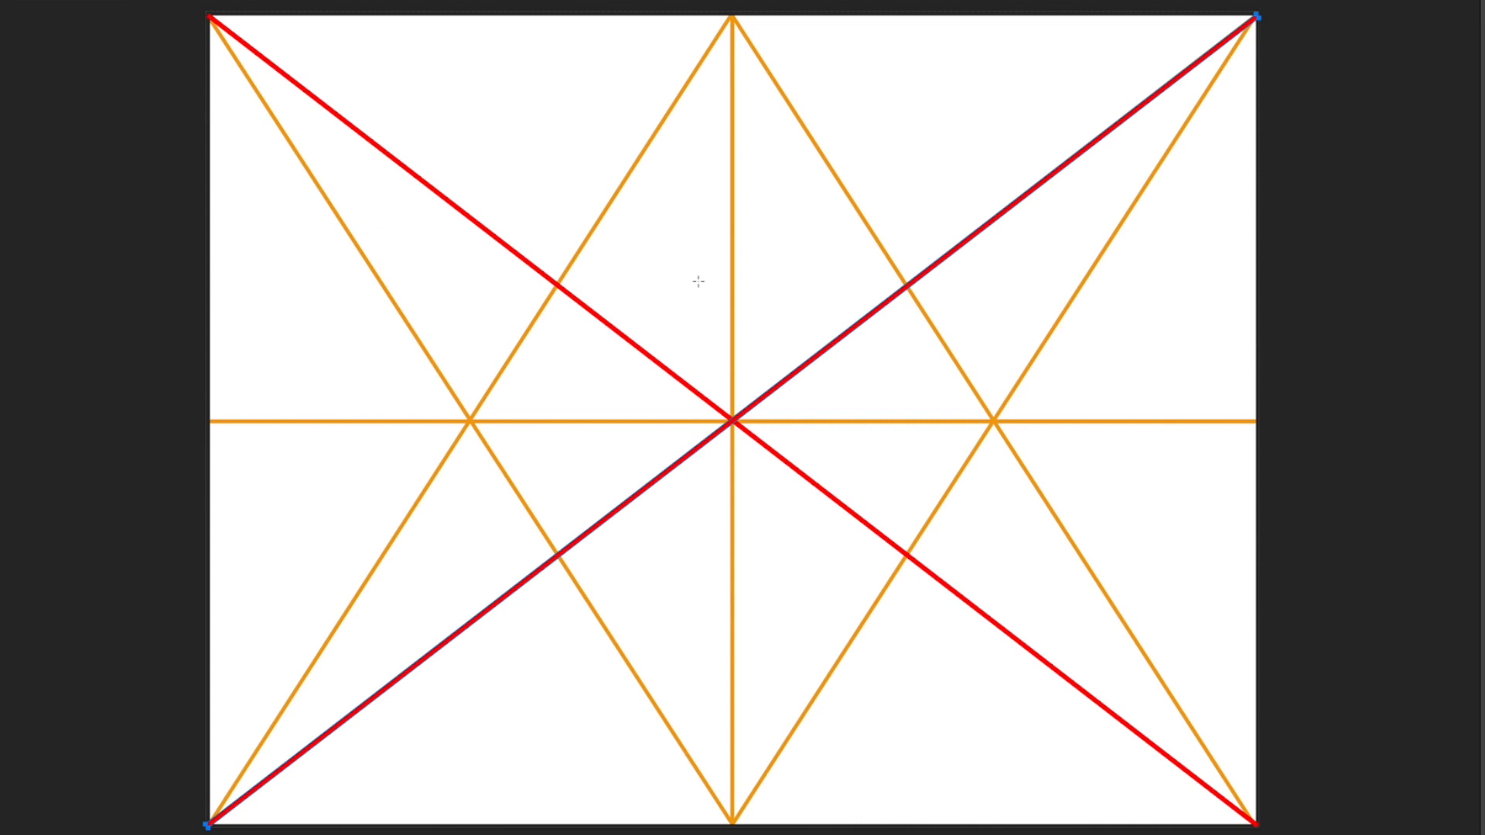
pyautogui.moveTo(763, 231)
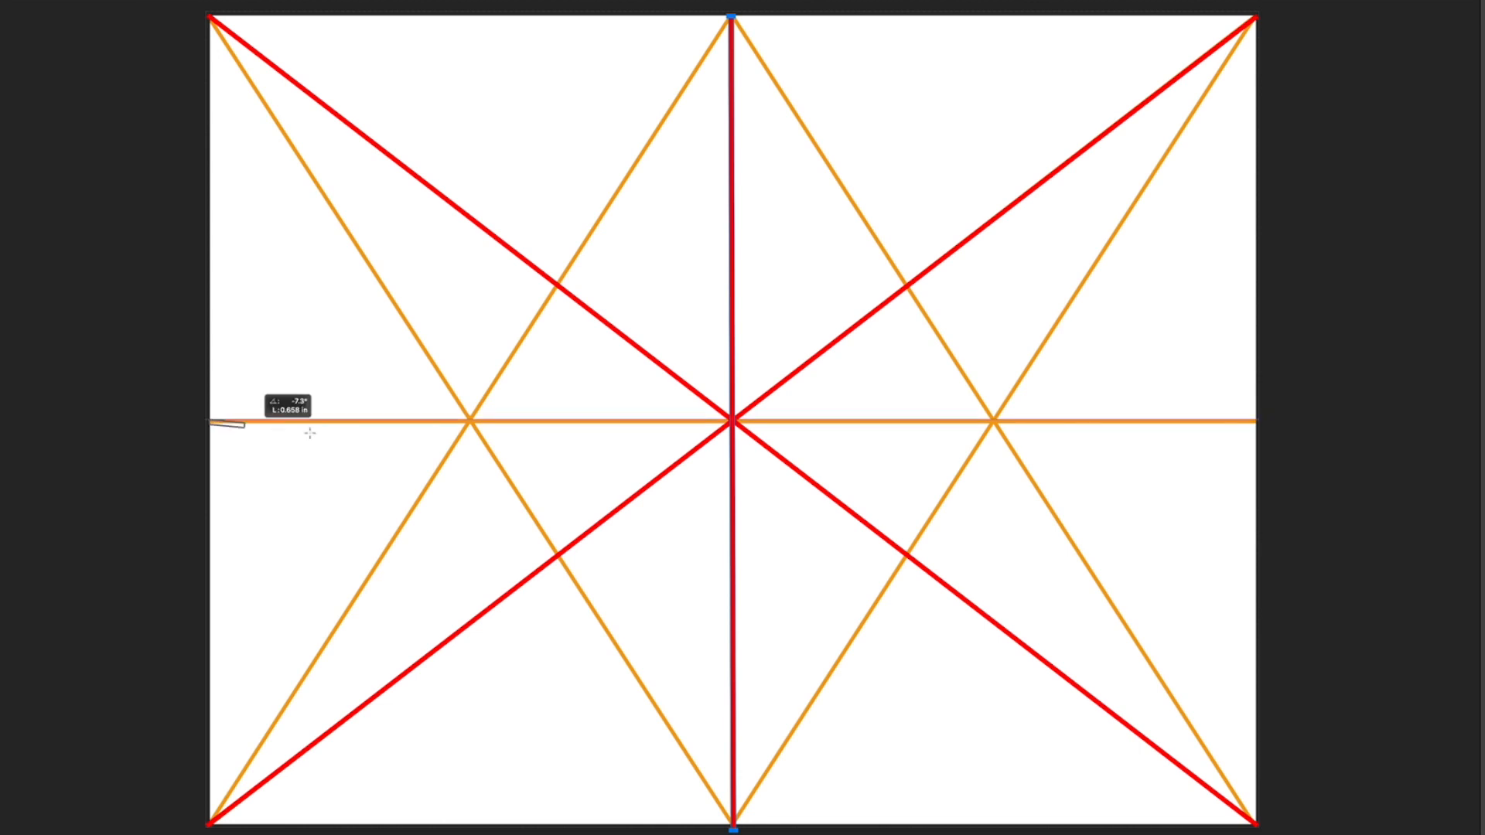
# Draw red lines over the horizontal centre line and the top and bottom midpoint-to-corner diagonals.
pyautogui.moveTo(218, 424); pyautogui.dragTo(1255, 423)
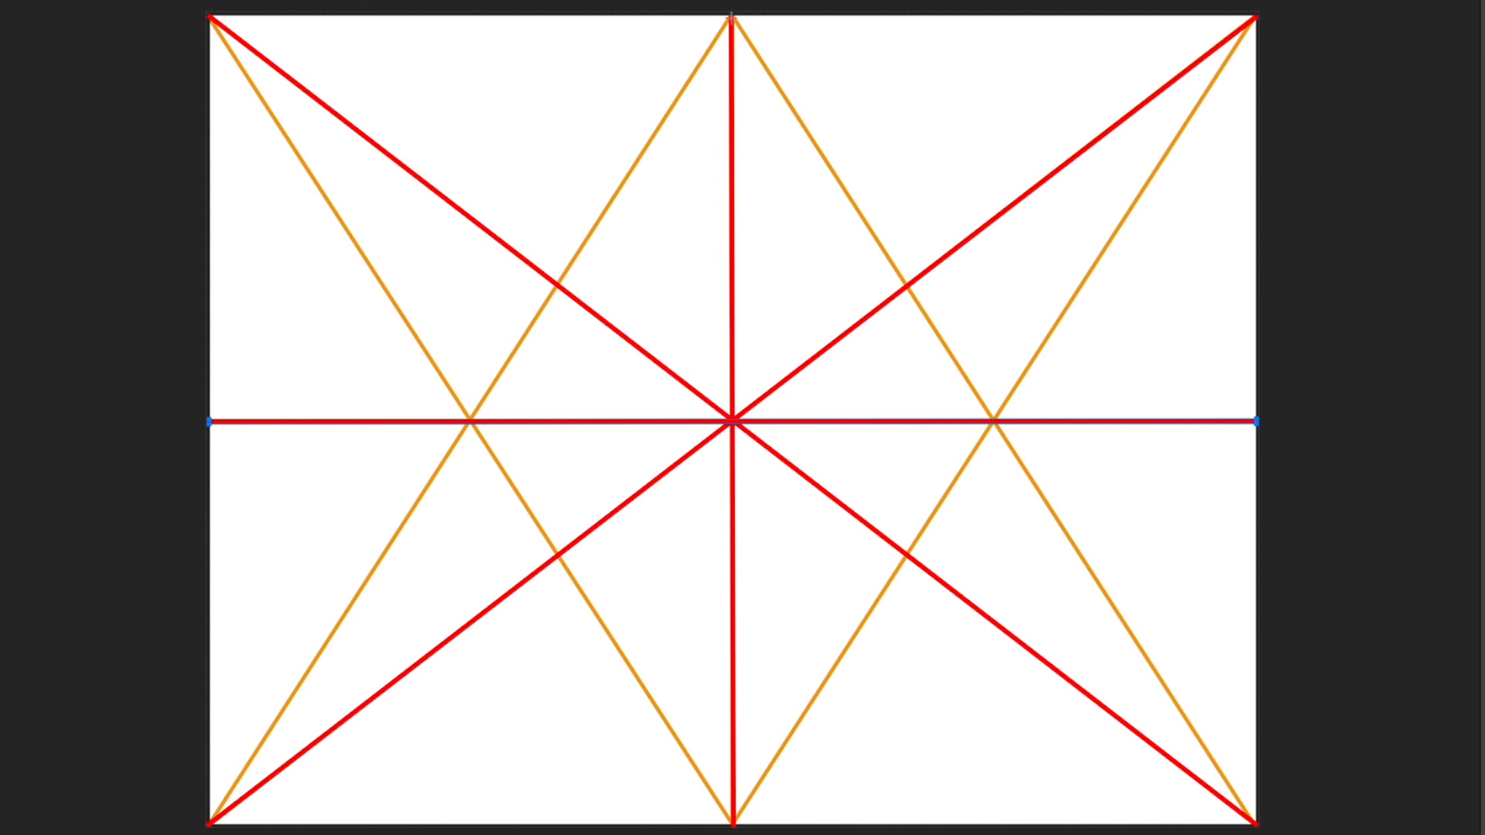
pyautogui.moveTo(729, 18); pyautogui.dragTo(1118, 615)
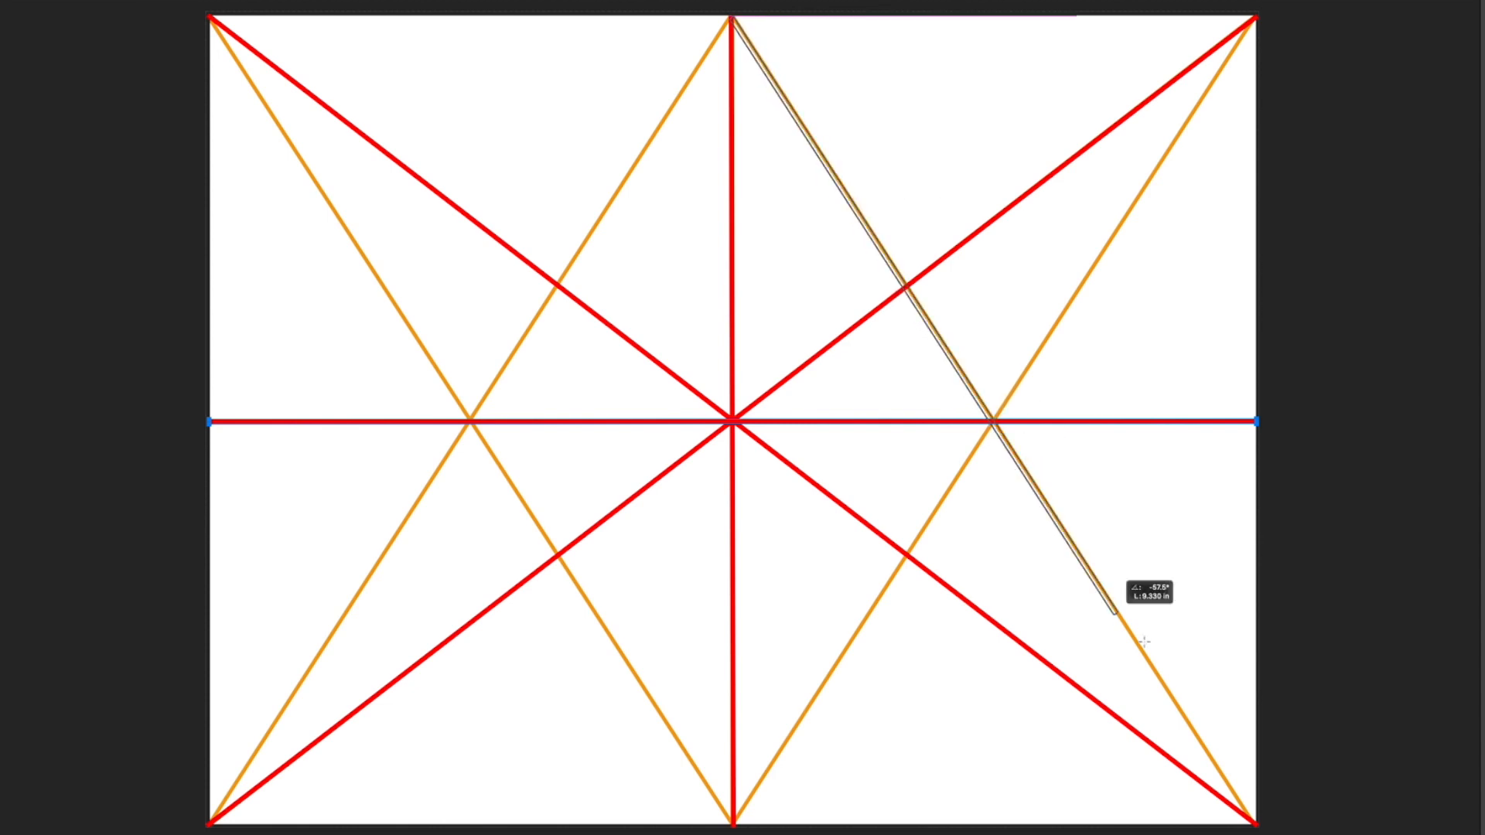
pyautogui.moveTo(1118, 615); pyautogui.dragTo(1255, 814)
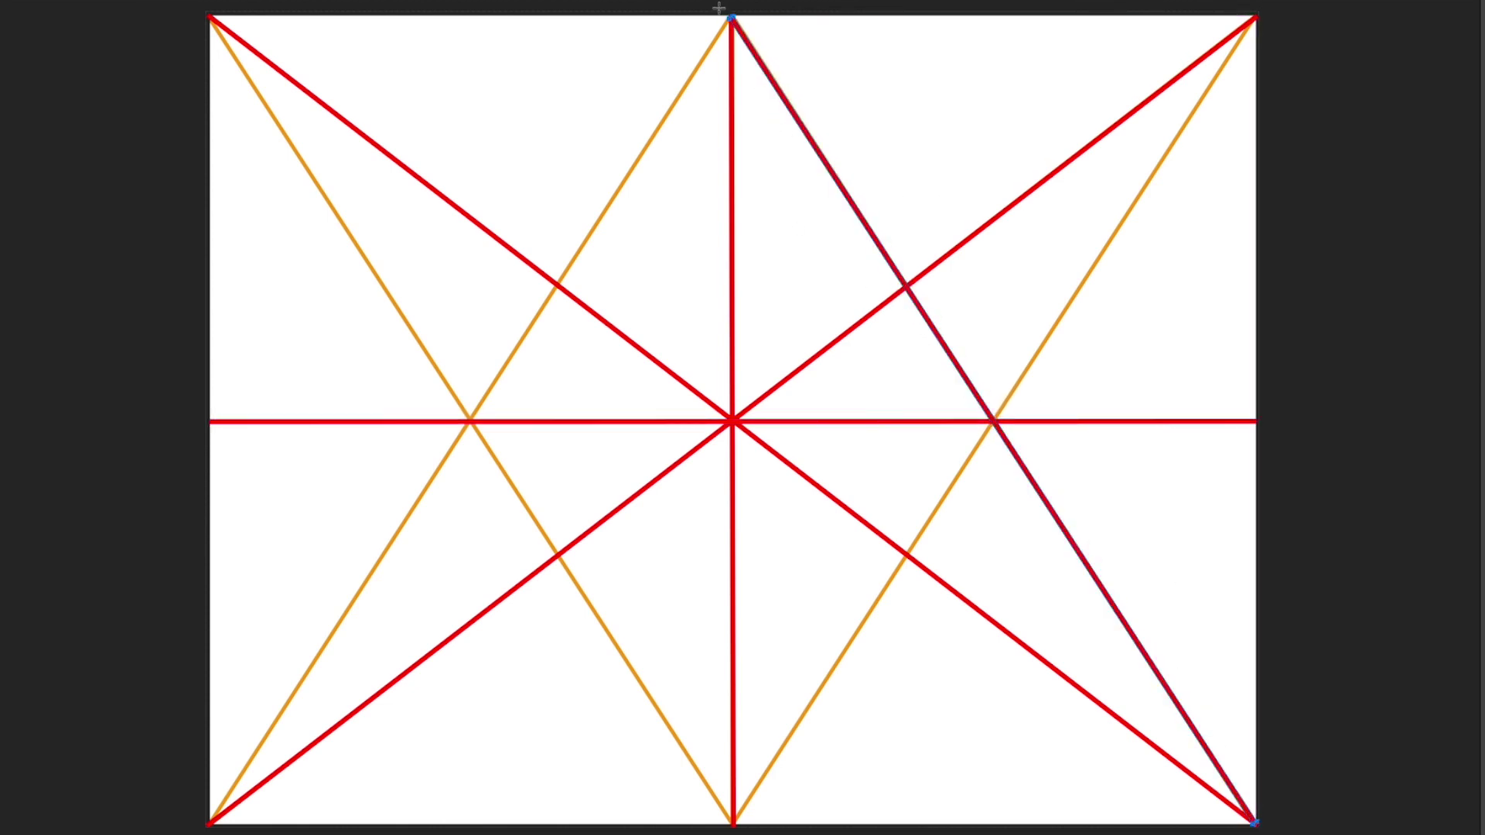
pyautogui.moveTo(729, 18); pyautogui.dragTo(304, 568)
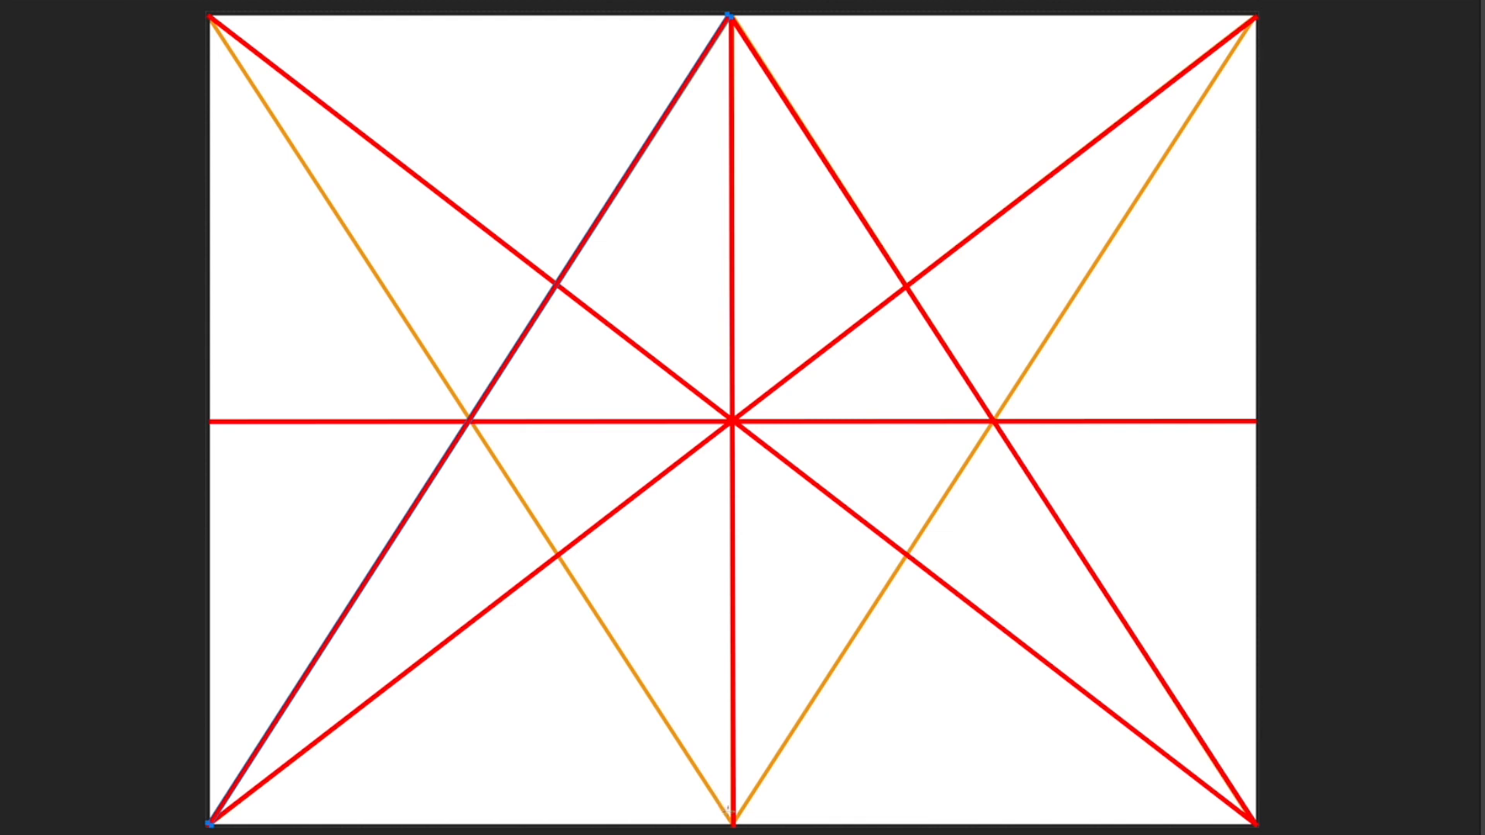
pyautogui.moveTo(734, 819); pyautogui.dragTo(1004, 413)
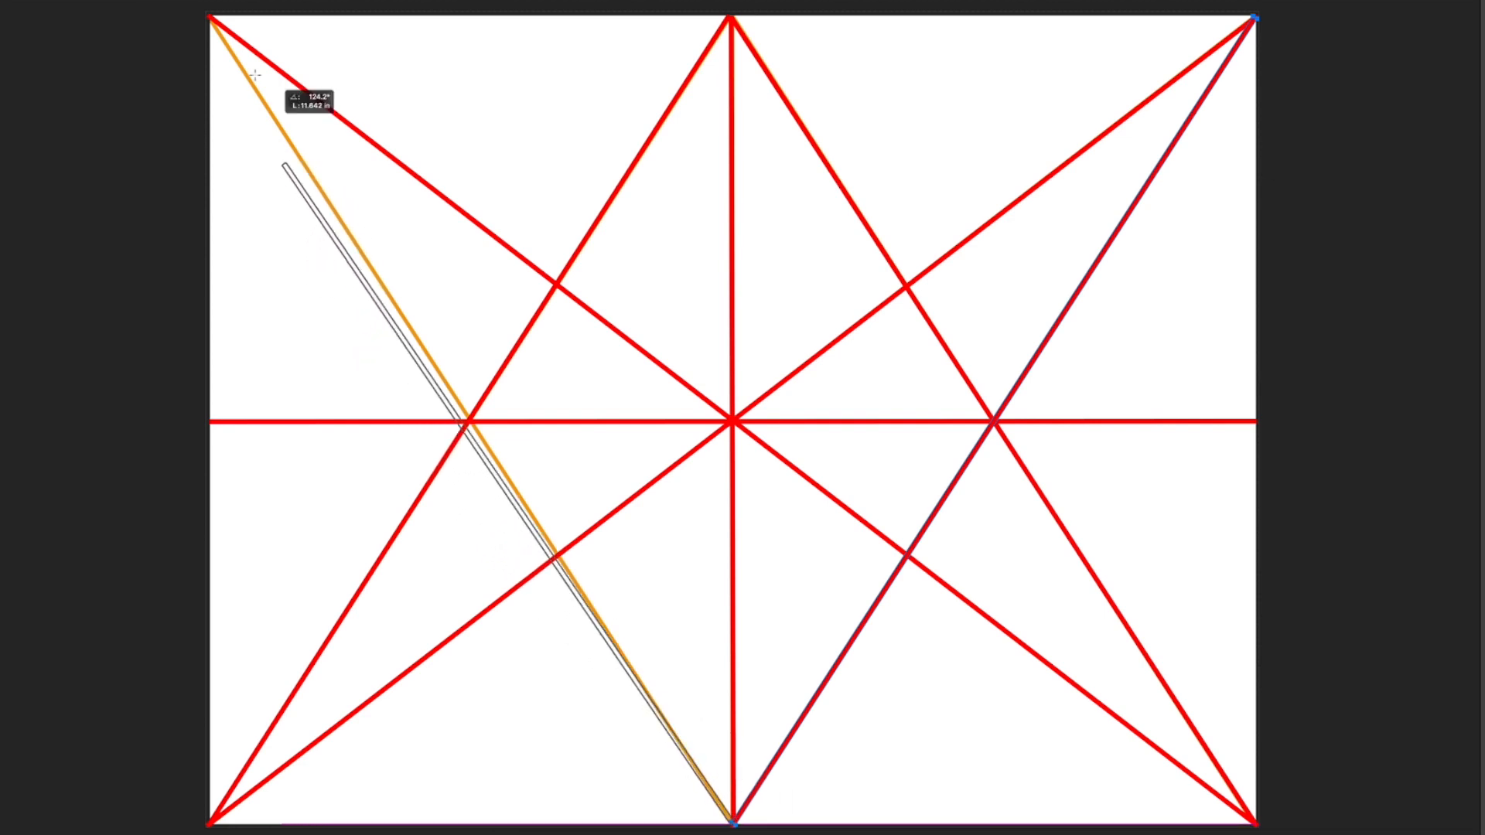
pyautogui.click(207, 17)
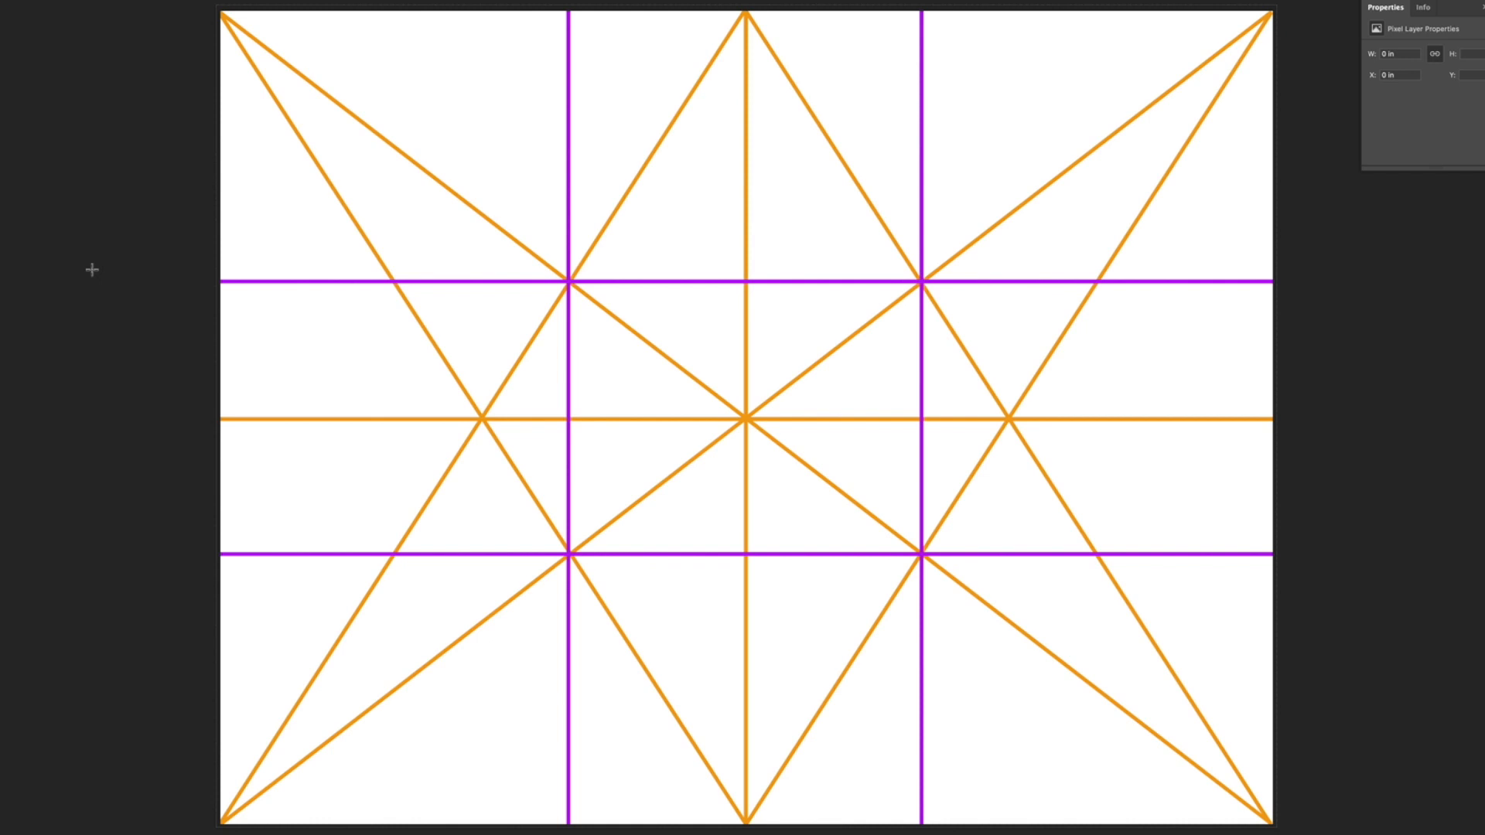
pyautogui.moveTo(448, 251)
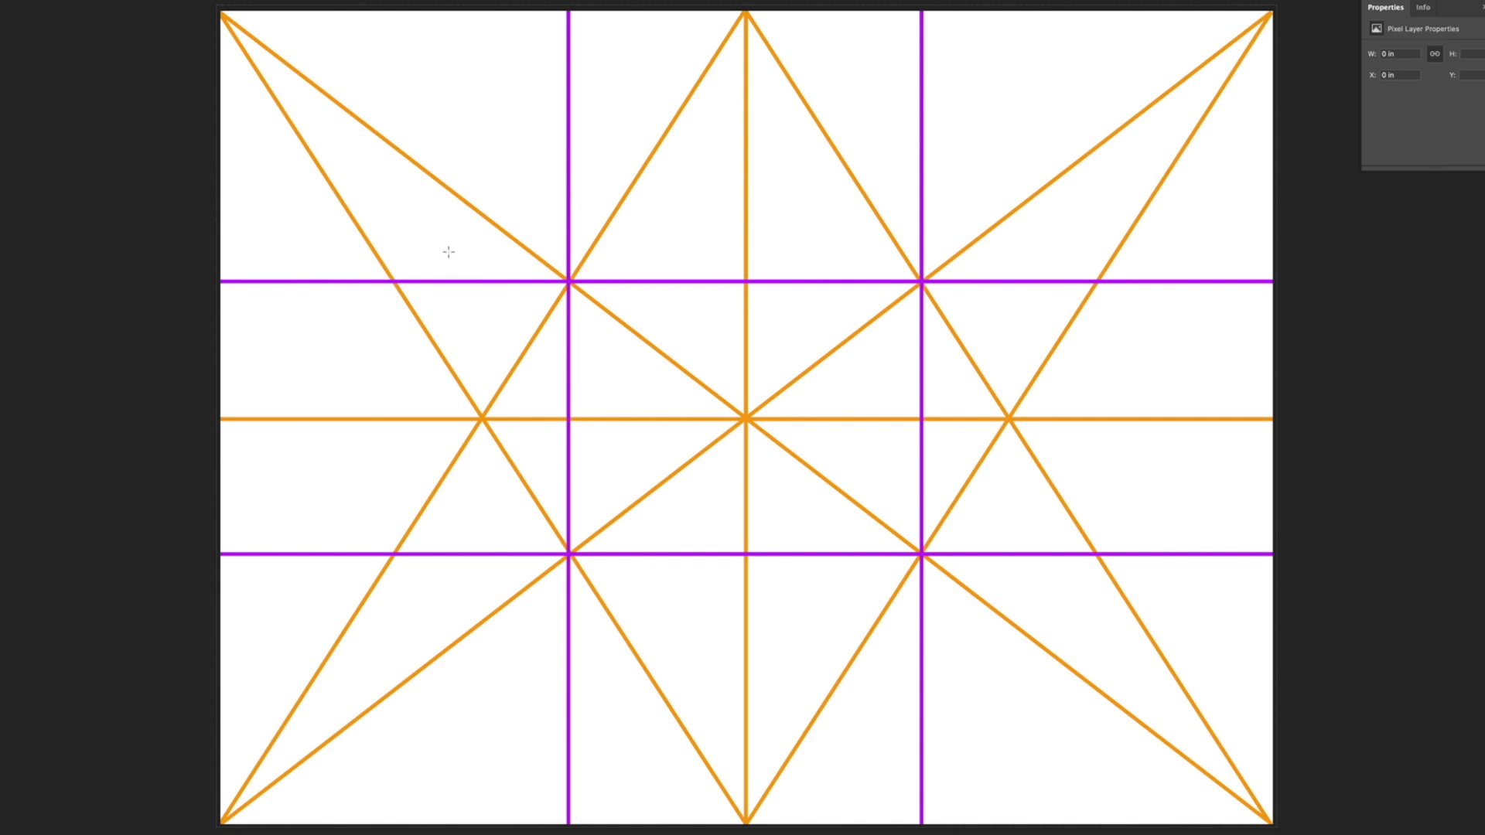
pyautogui.moveTo(532, 242)
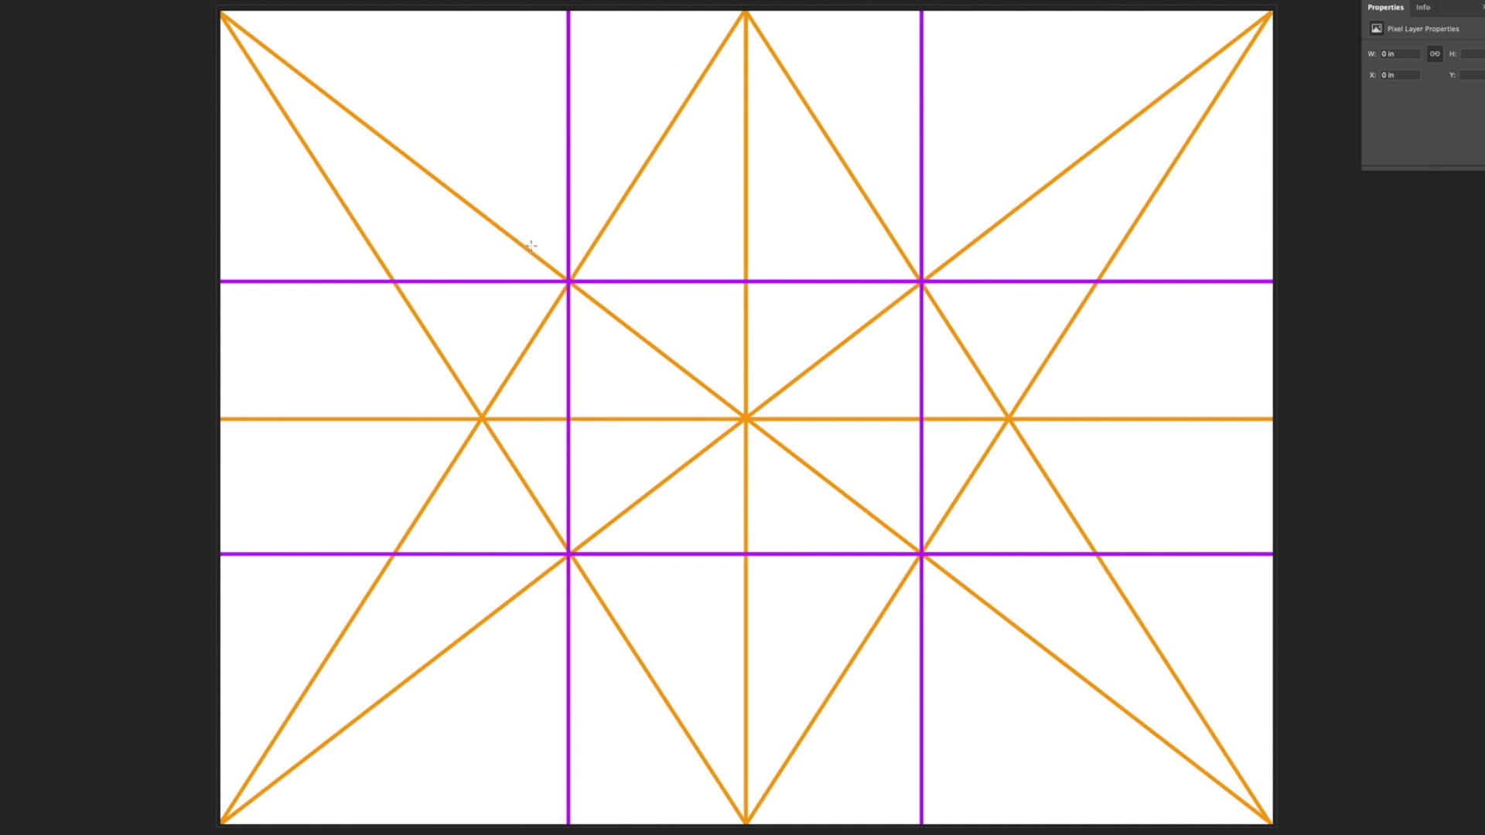
# Draw a turquoise line of the diamond linking the edge midpoints.
pyautogui.moveTo(540, 250); pyautogui.dragTo(601, 308)
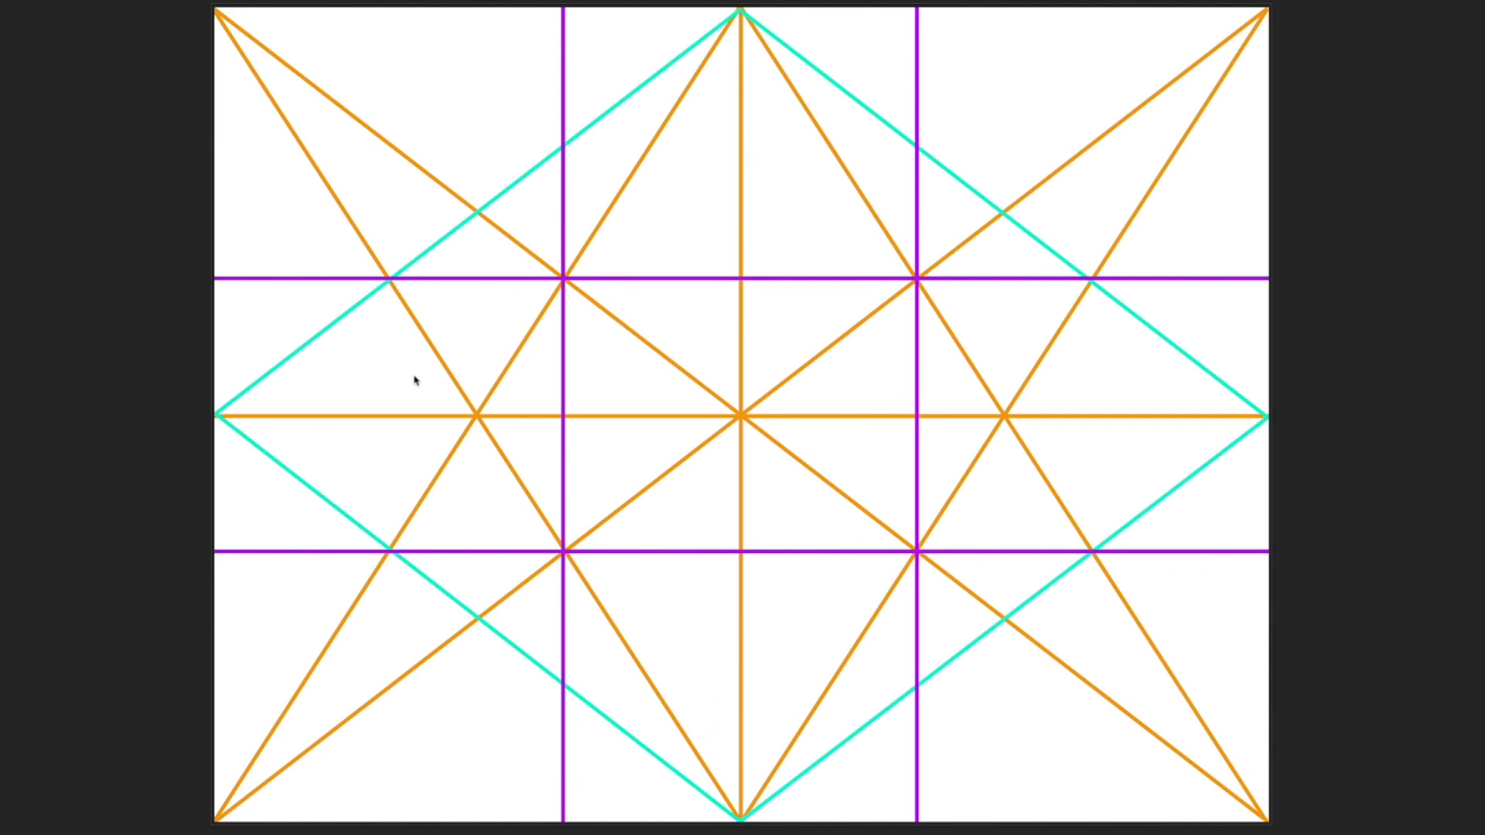
pyautogui.moveTo(323, 413)
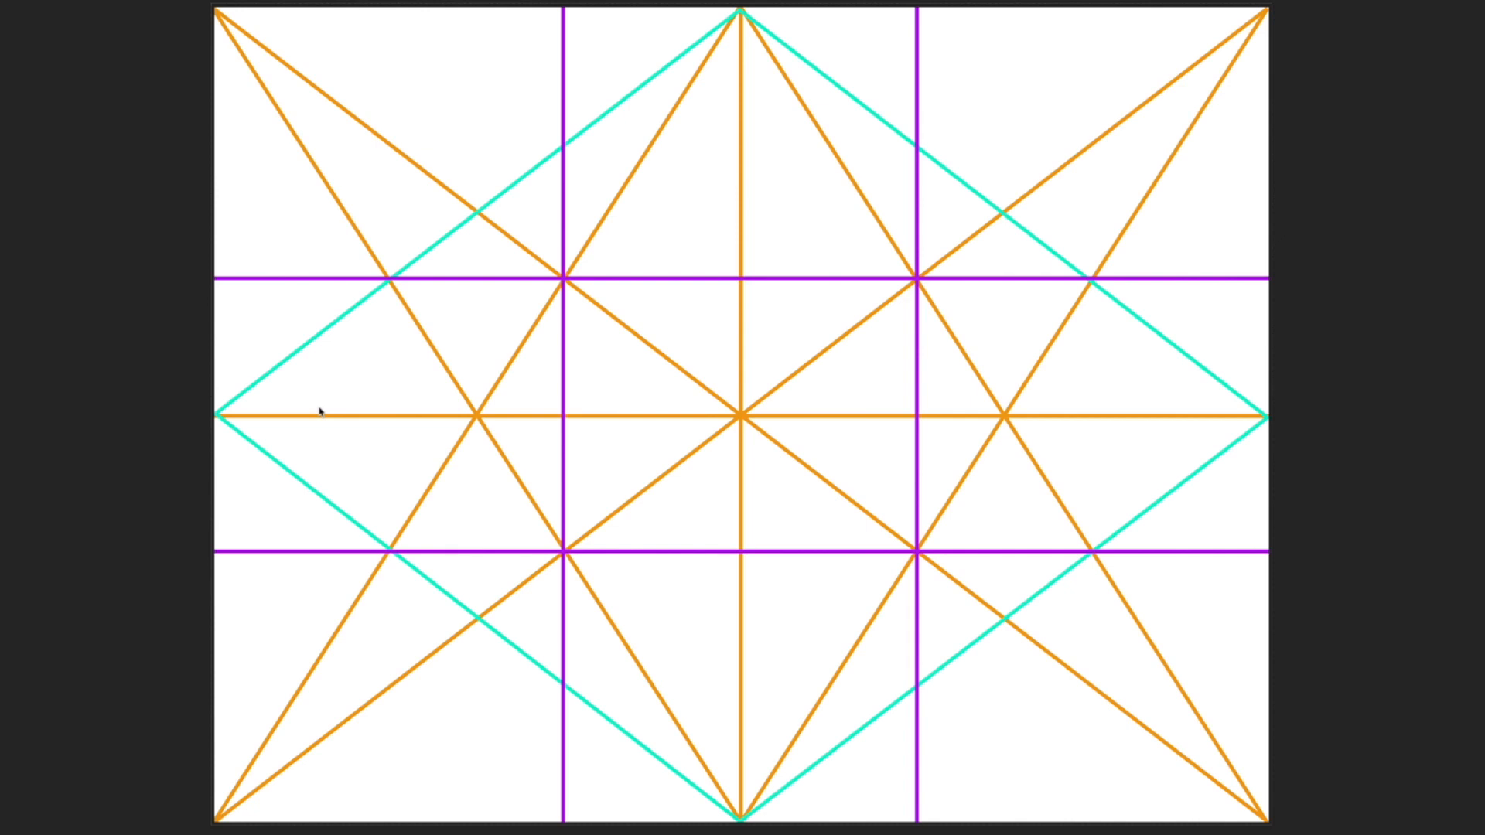
pyautogui.moveTo(259, 430)
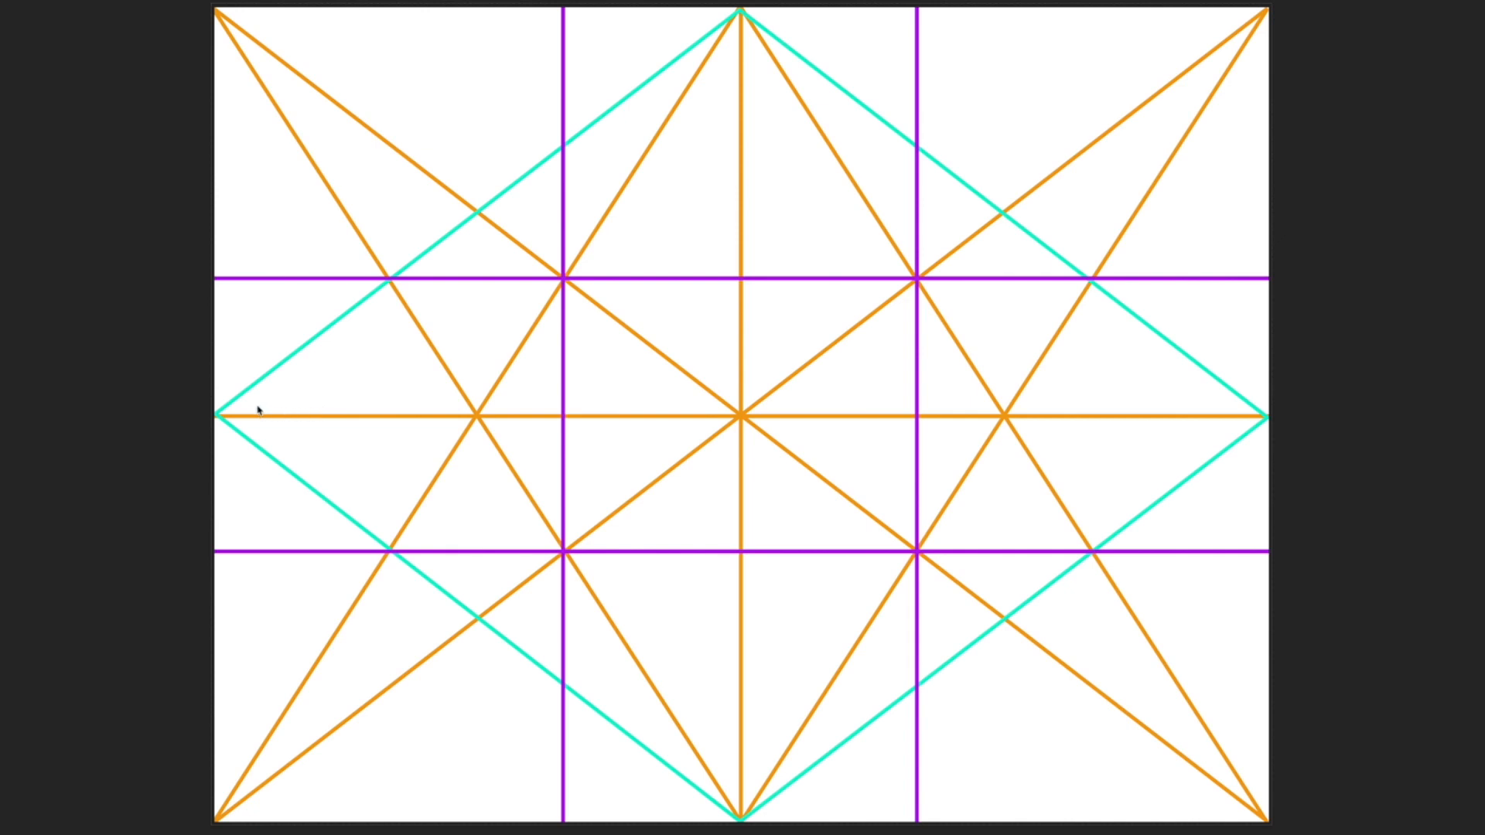
pyautogui.moveTo(201, 415)
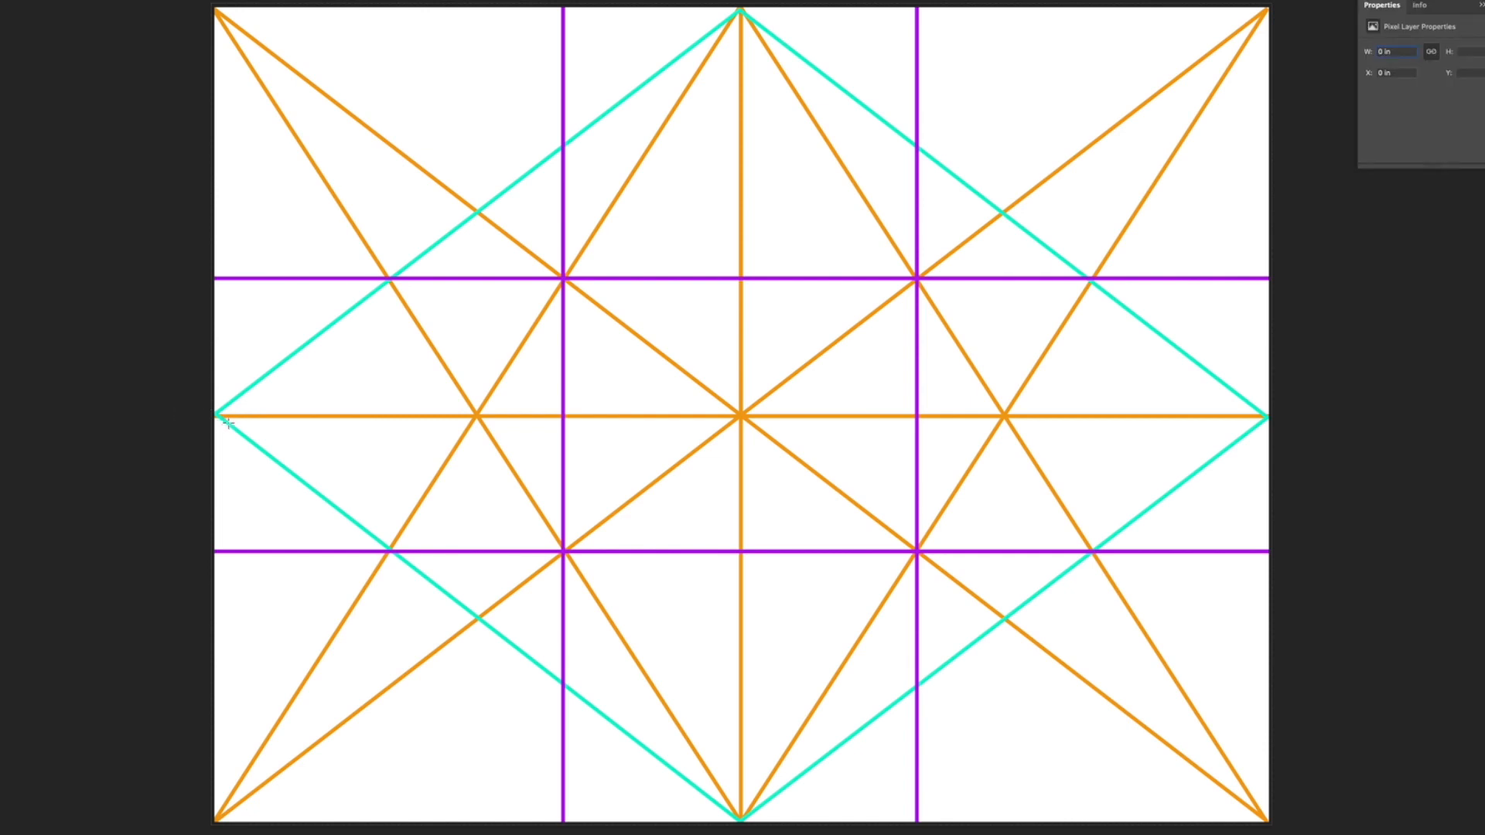
# Mark the diamond's left point with a small red-stroked circle on the horizontal centre line.
pyautogui.click(220, 413)
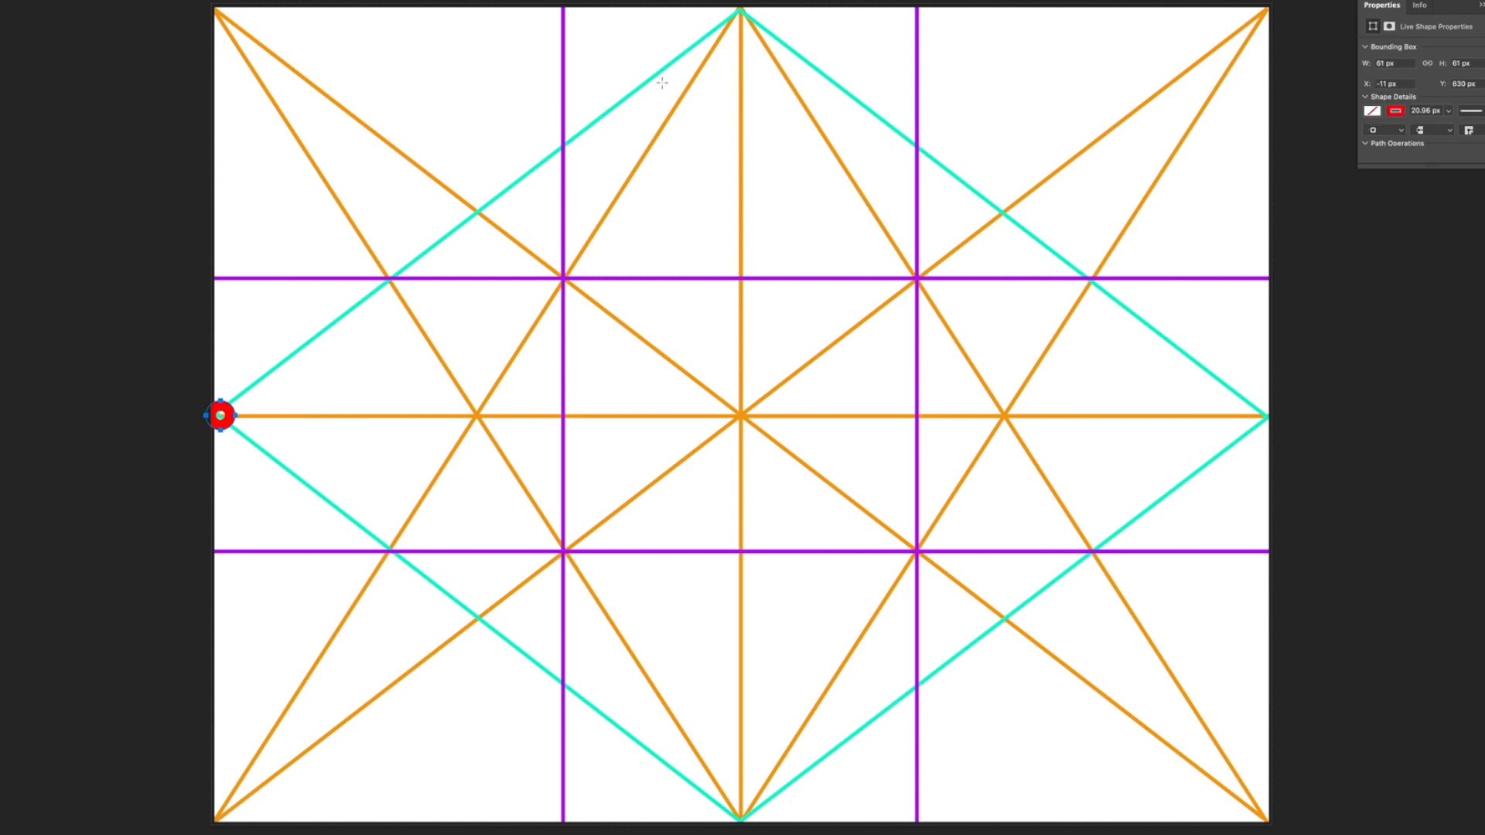